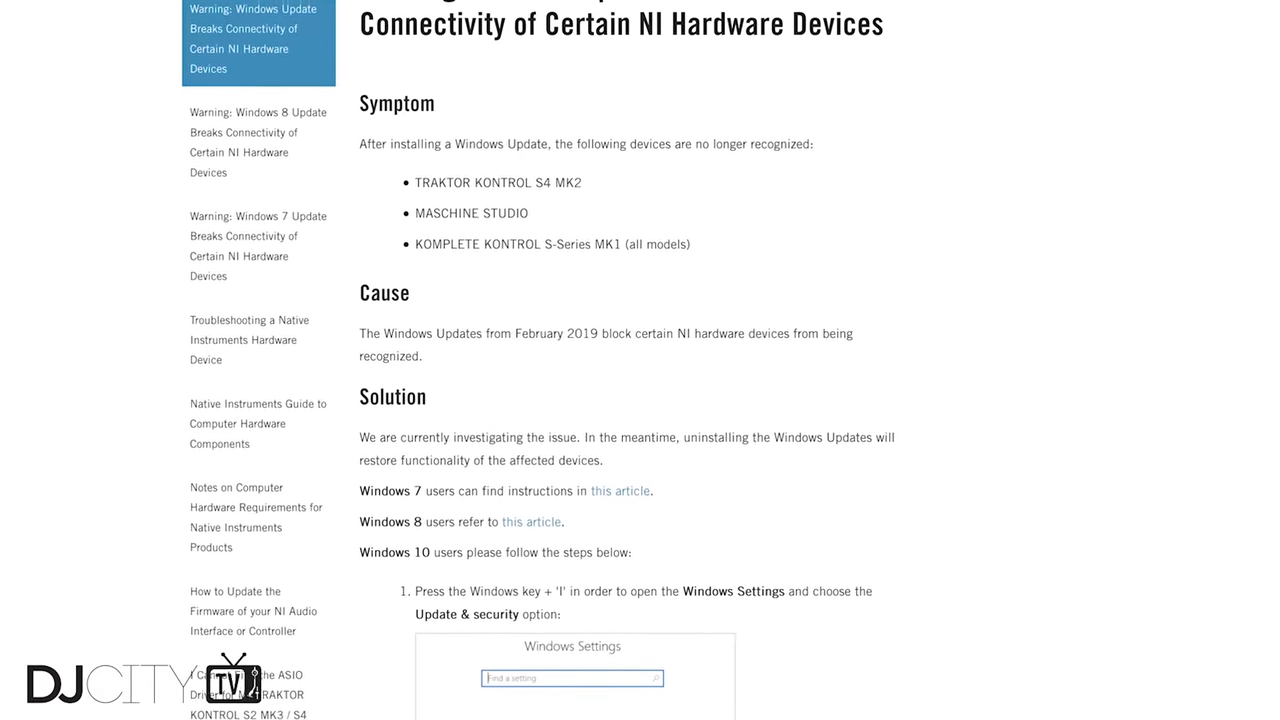
# Scroll through the tour, then open Traktor Preferences on the Remix Decks page
pyautogui.scroll(-3)
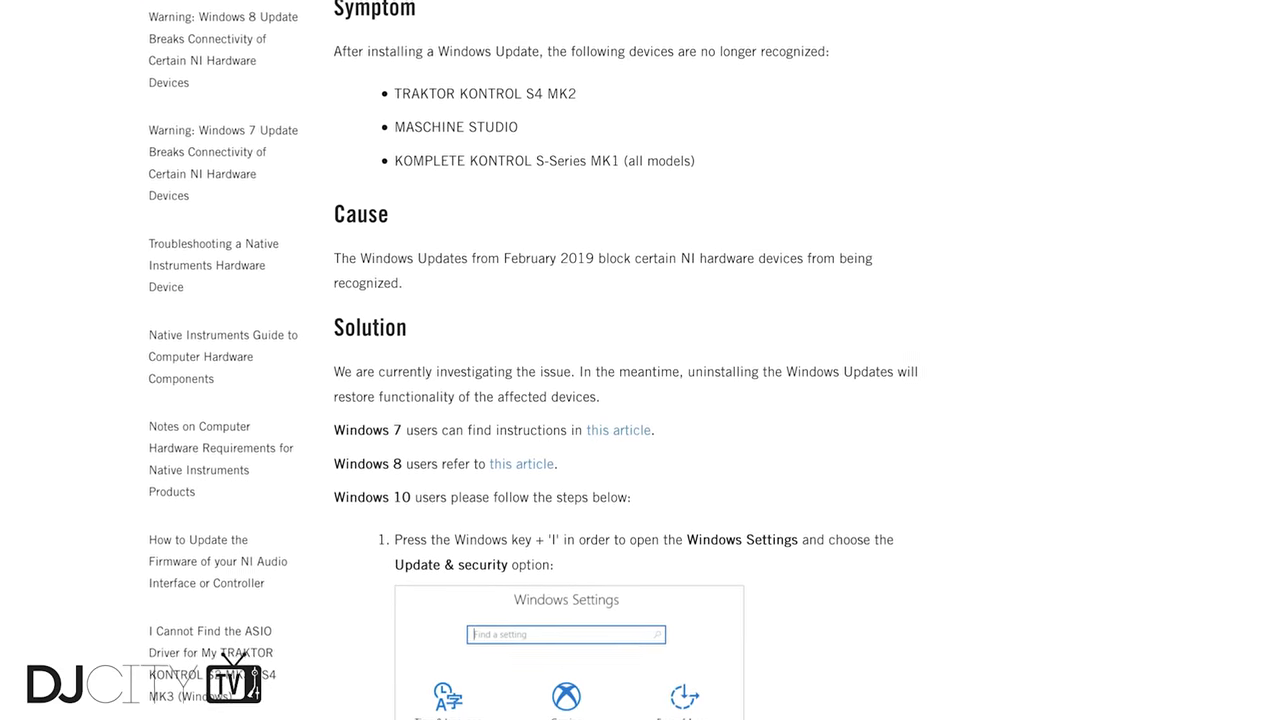
pyautogui.scroll(-3)
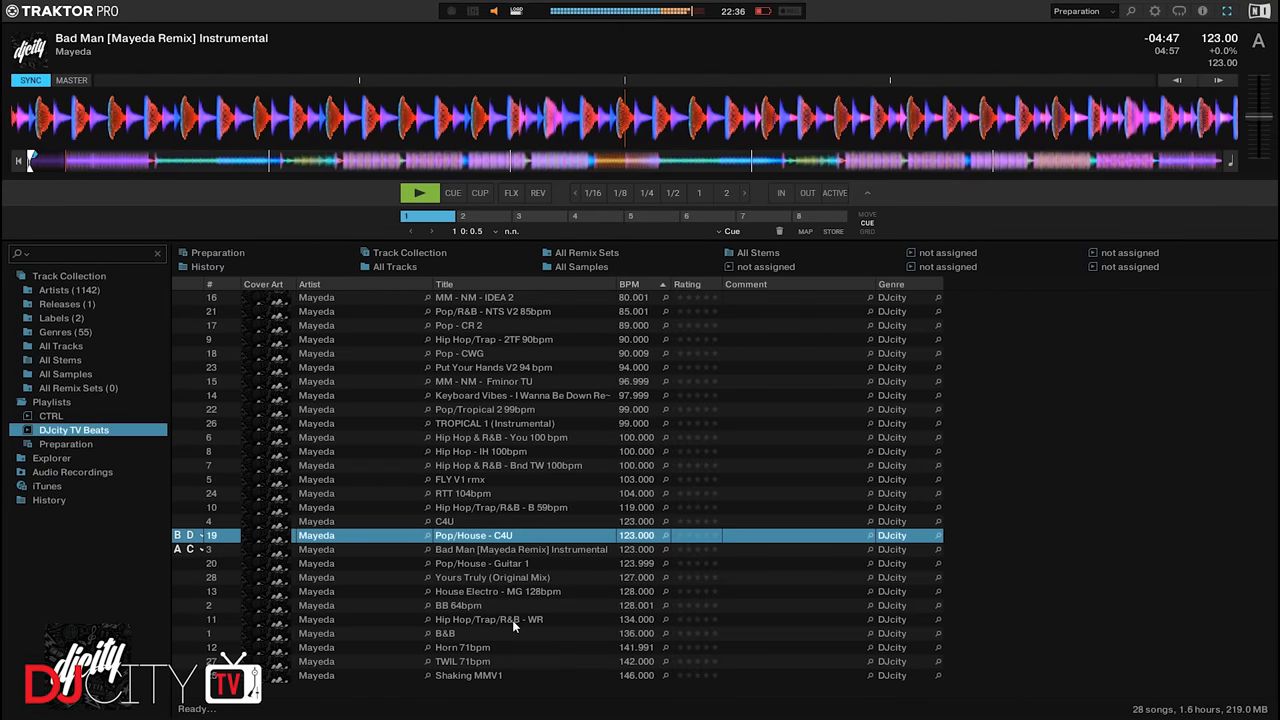
pyautogui.click(745, 193)
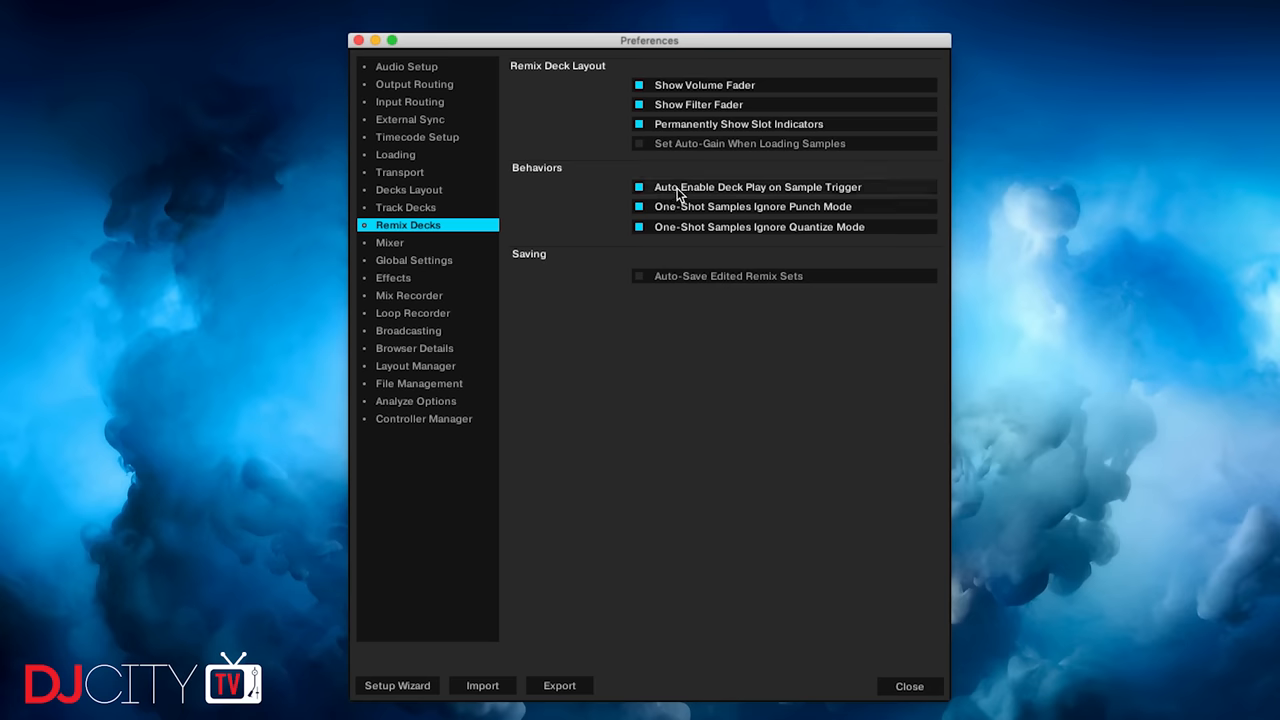
pyautogui.moveTo(680, 192)
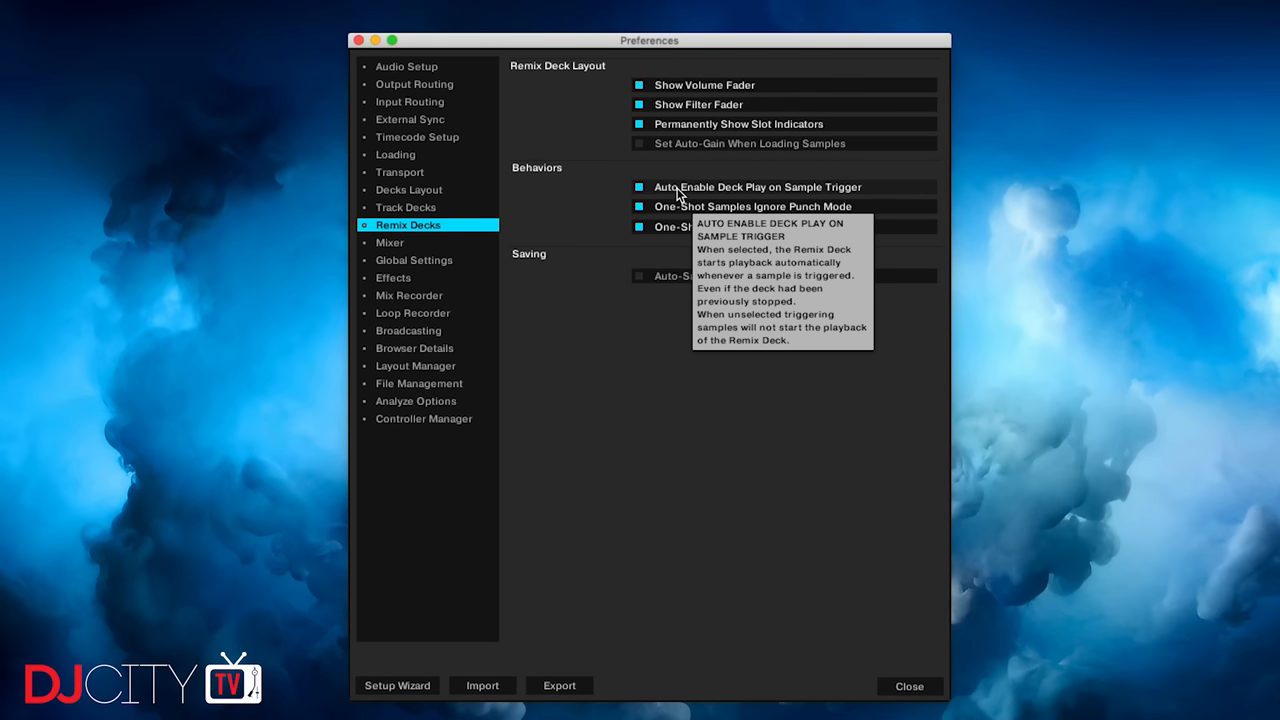
pyautogui.moveTo(683, 143)
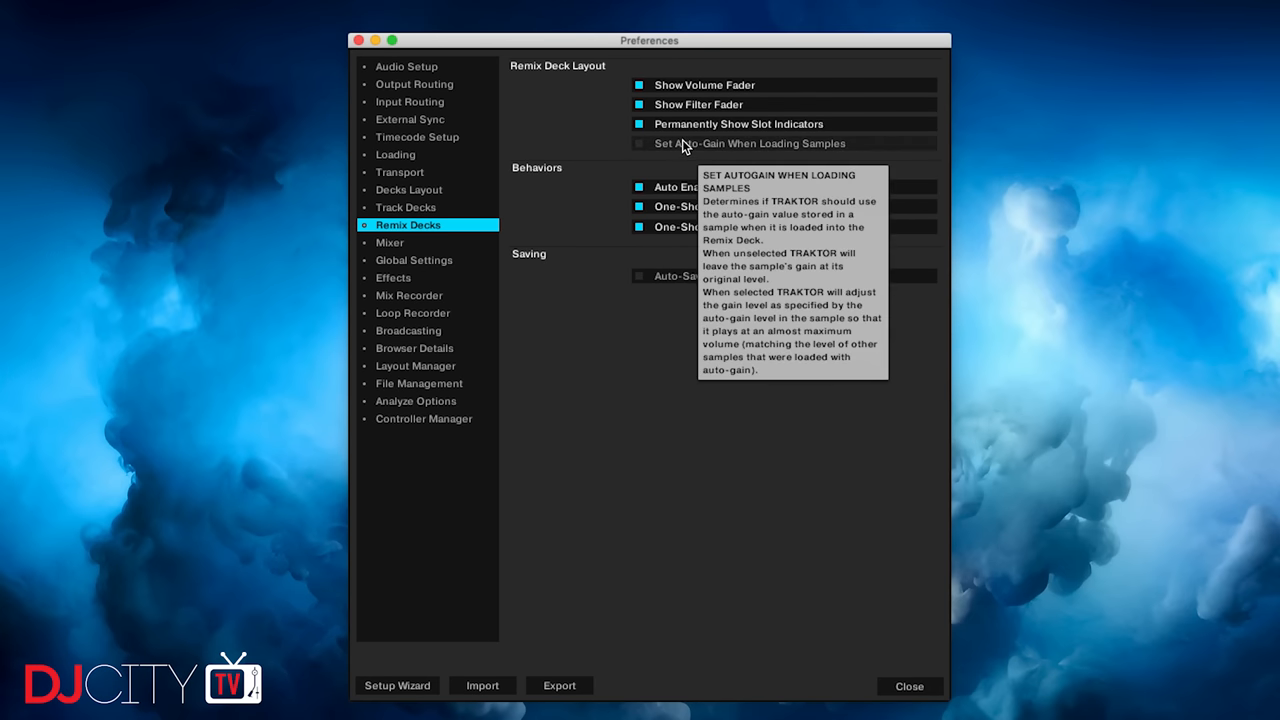
pyautogui.moveTo(684, 124)
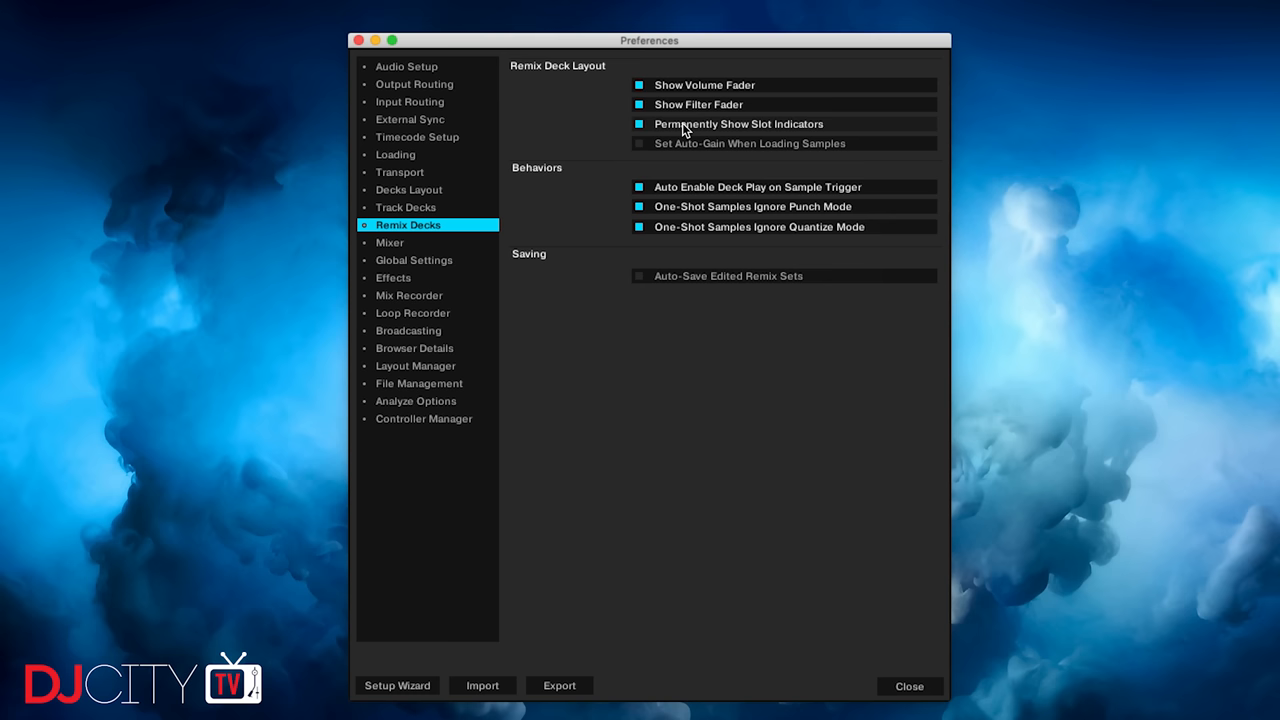
pyautogui.moveTo(688, 105)
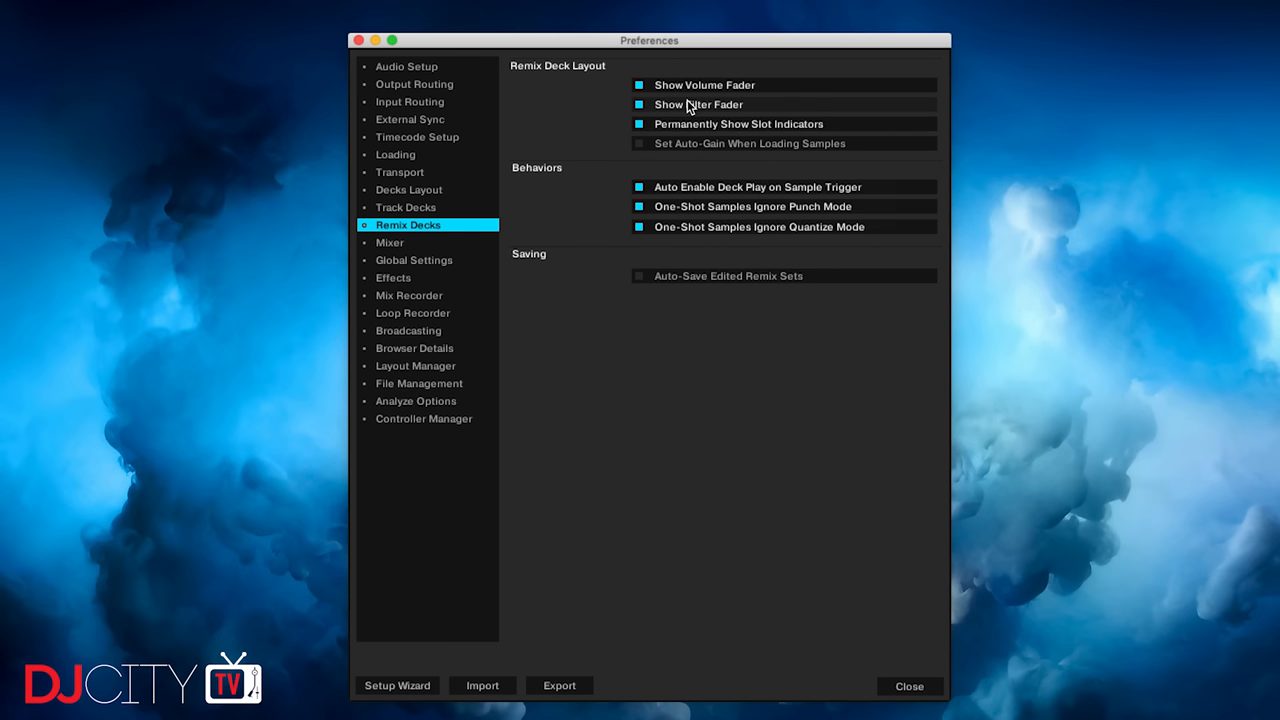
pyautogui.moveTo(688, 90)
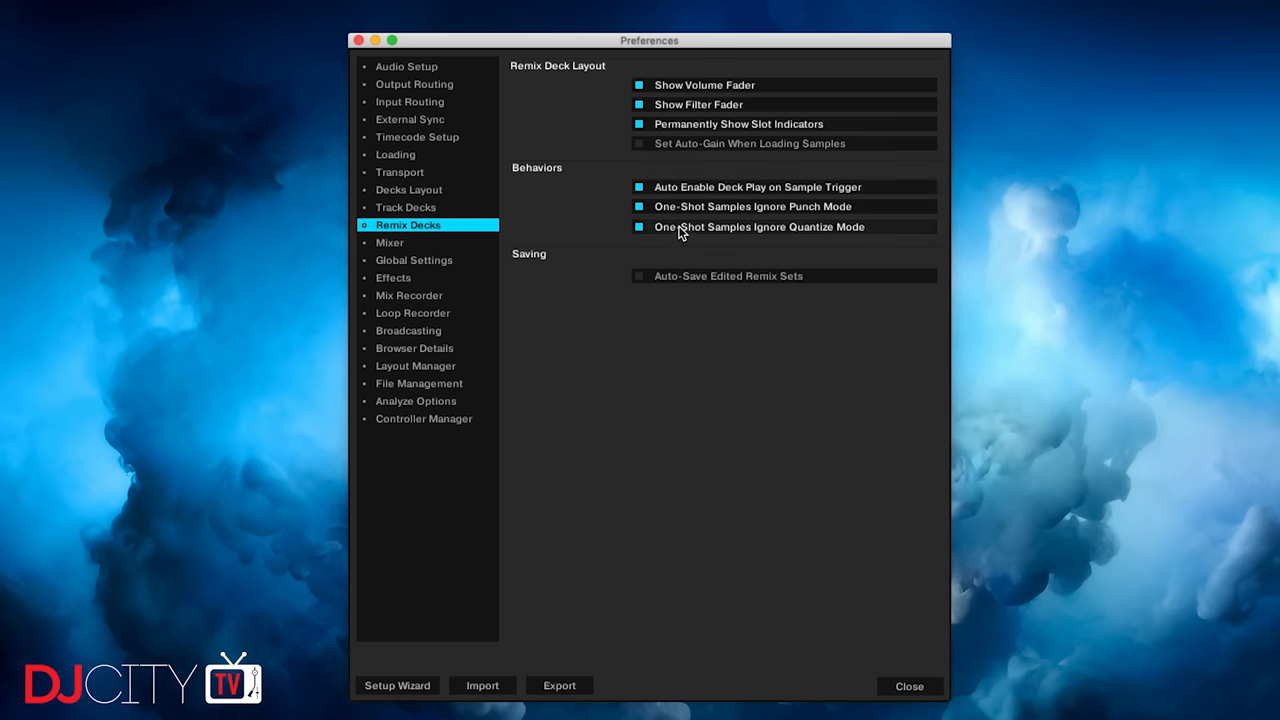
pyautogui.moveTo(645, 232)
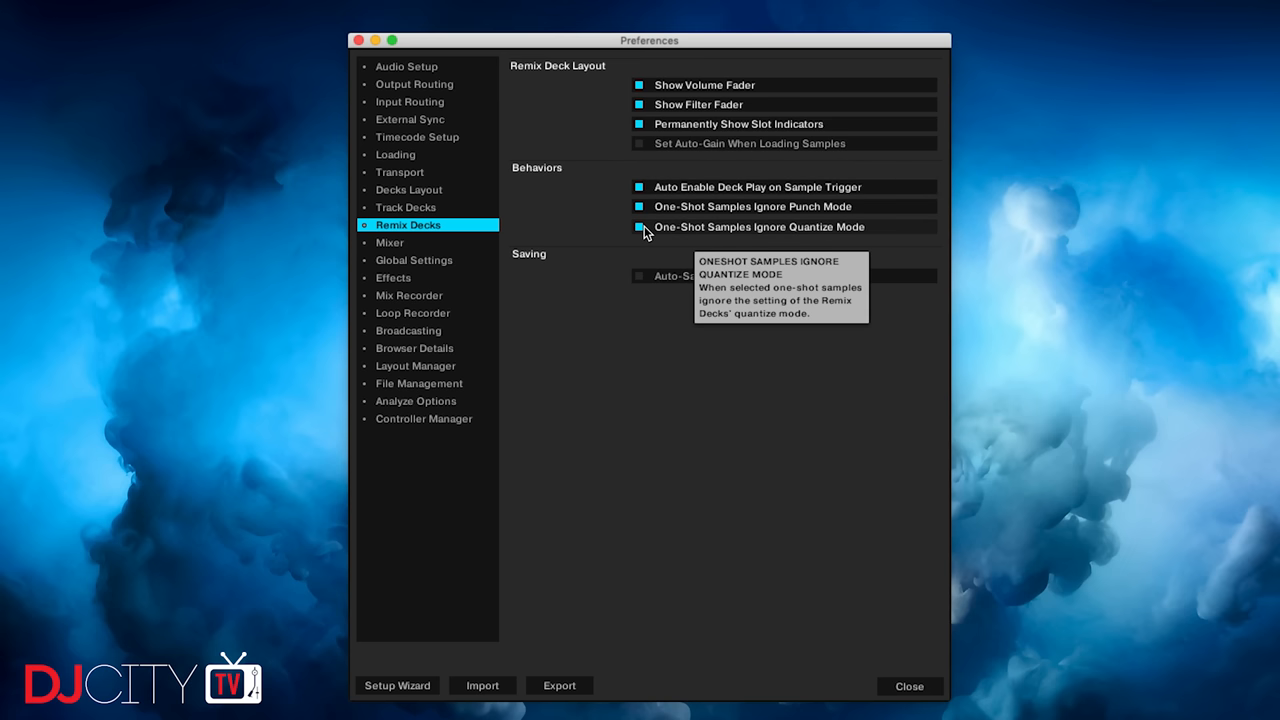
# Switch Preferences to the Track Decks page
pyautogui.click(406, 207)
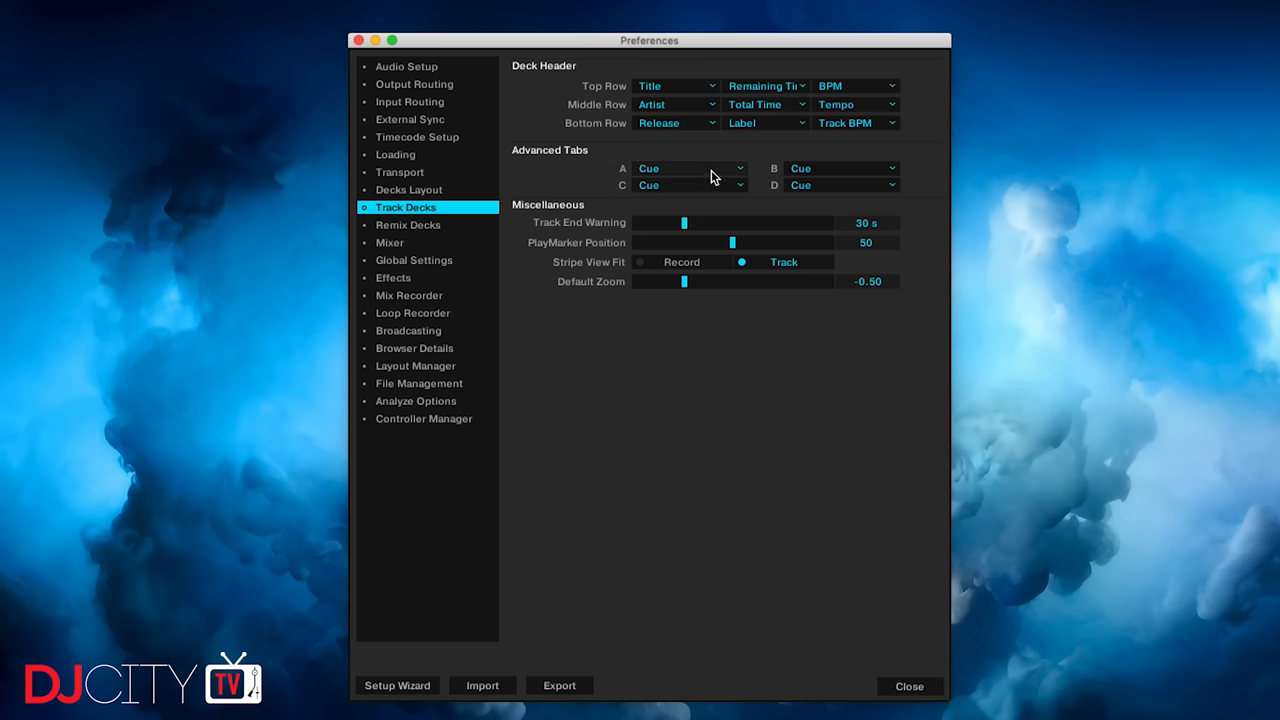
pyautogui.moveTo(700, 204)
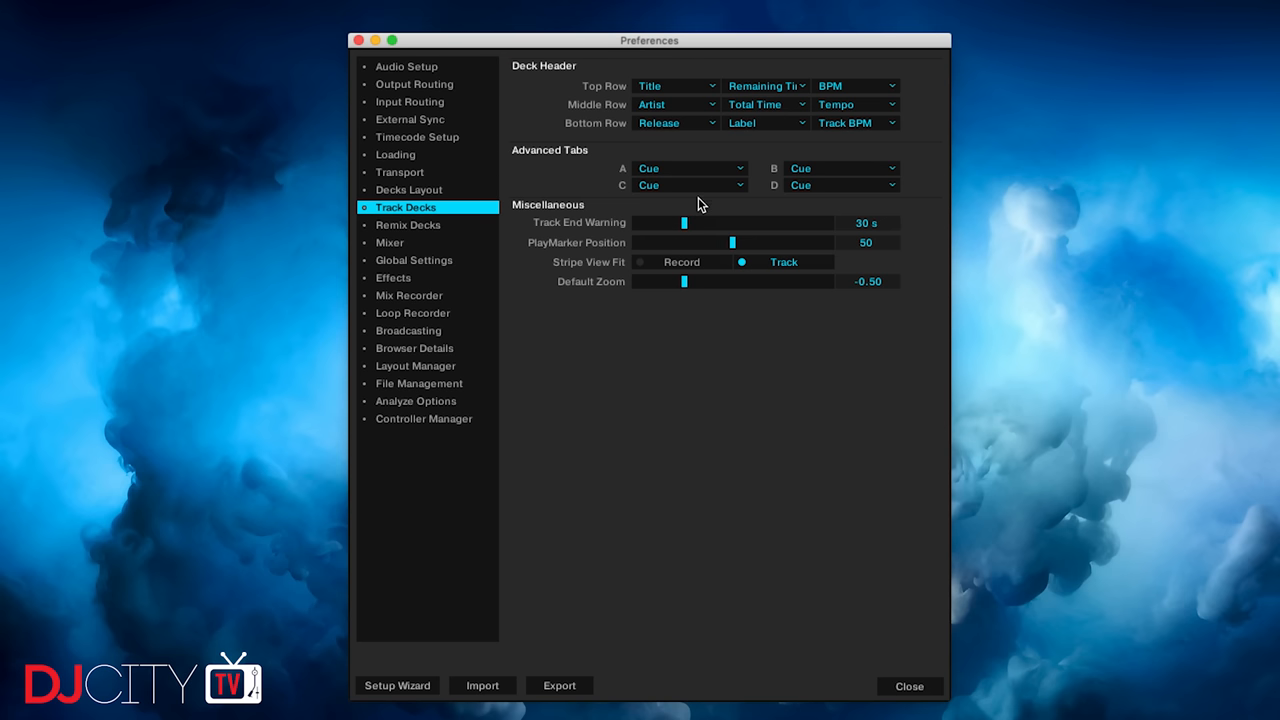
pyautogui.moveTo(704, 260)
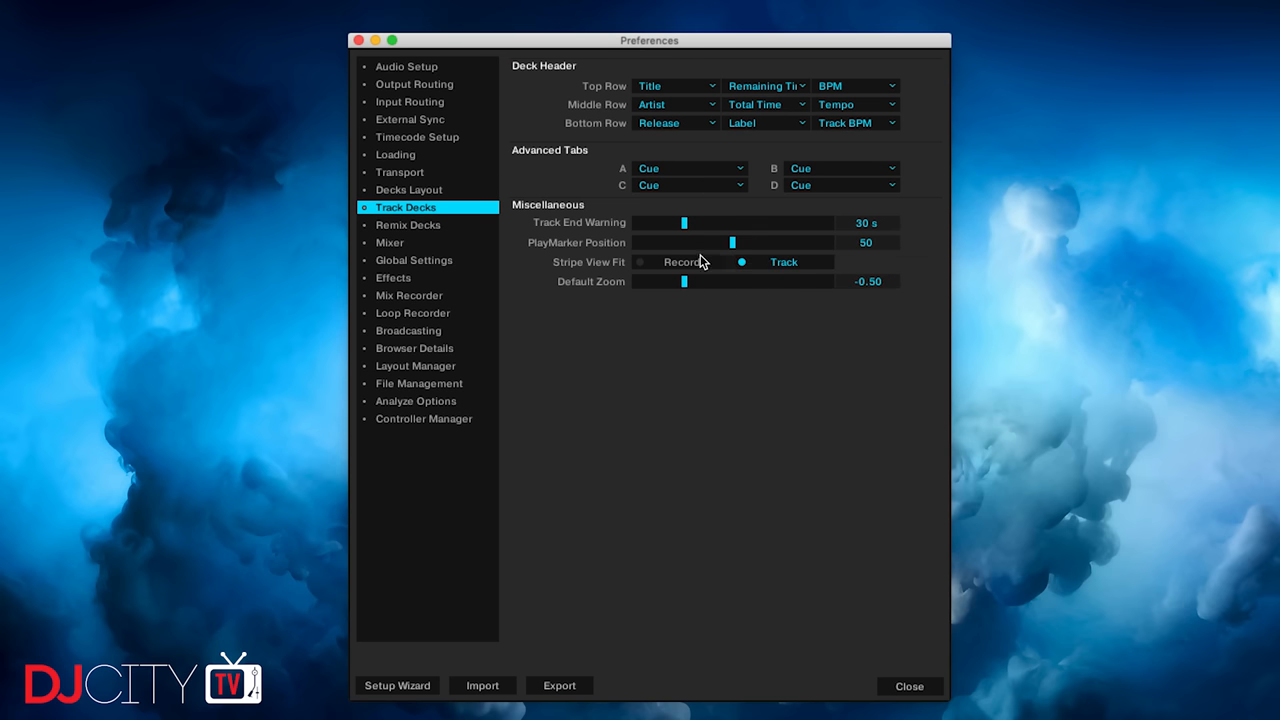
# Switch Preferences to the File Management page showing directories and music folders
pyautogui.click(419, 383)
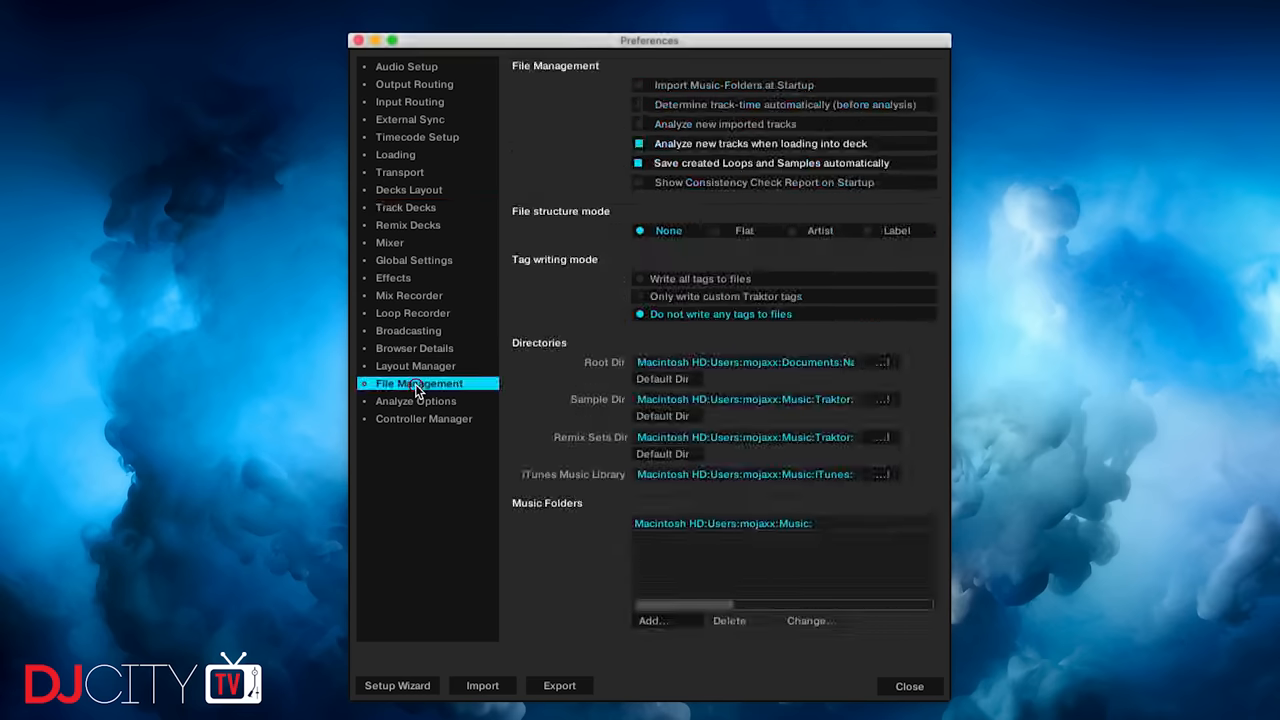
pyautogui.click(640, 278)
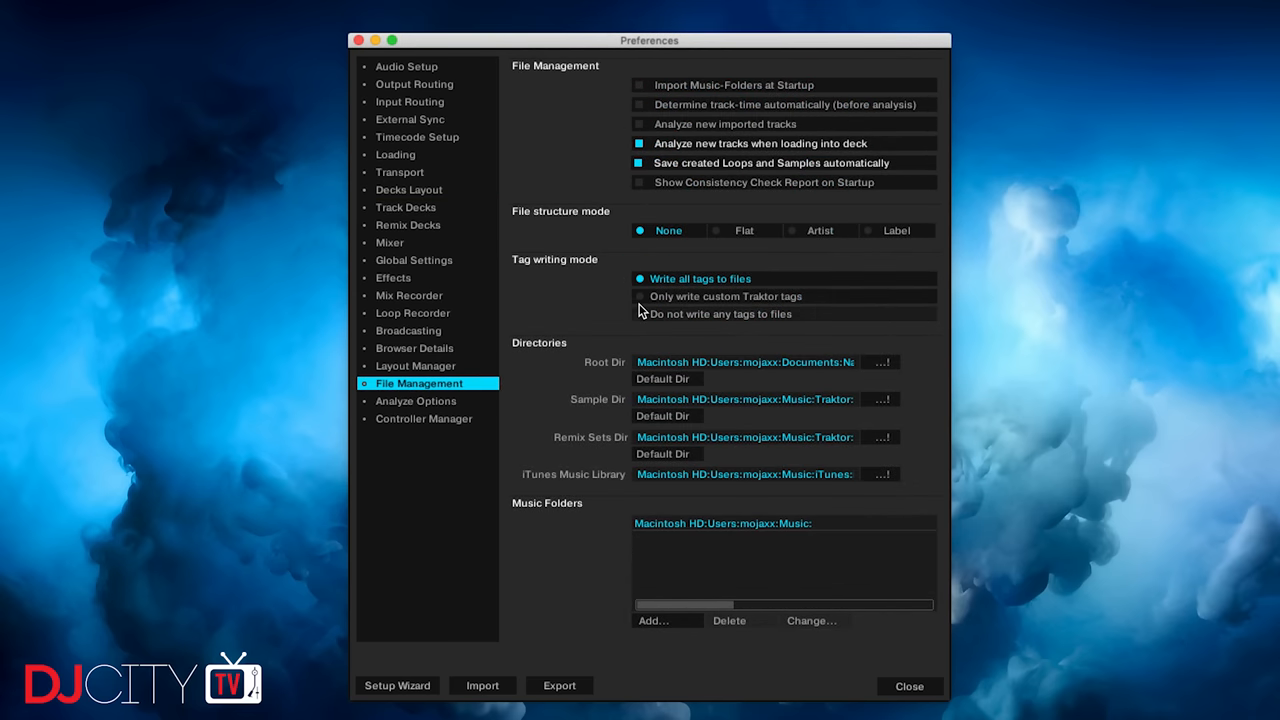
pyautogui.click(640, 296)
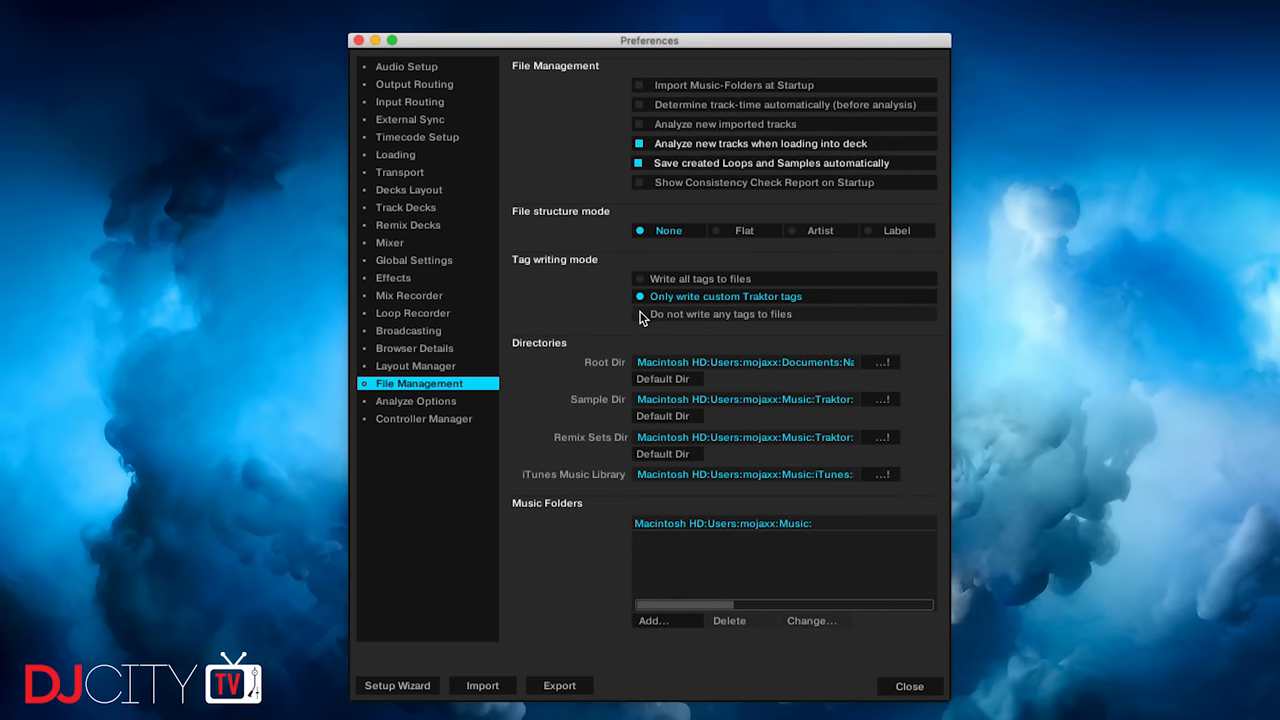
pyautogui.click(640, 314)
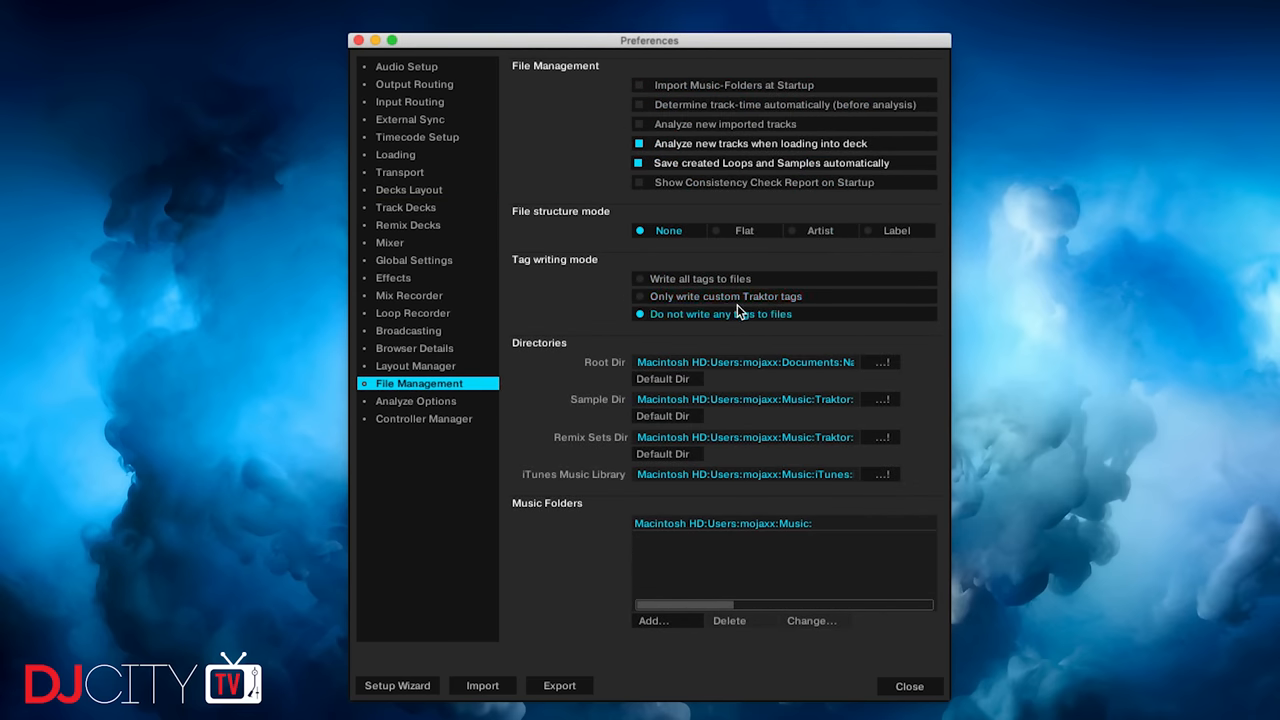
pyautogui.click(639, 278)
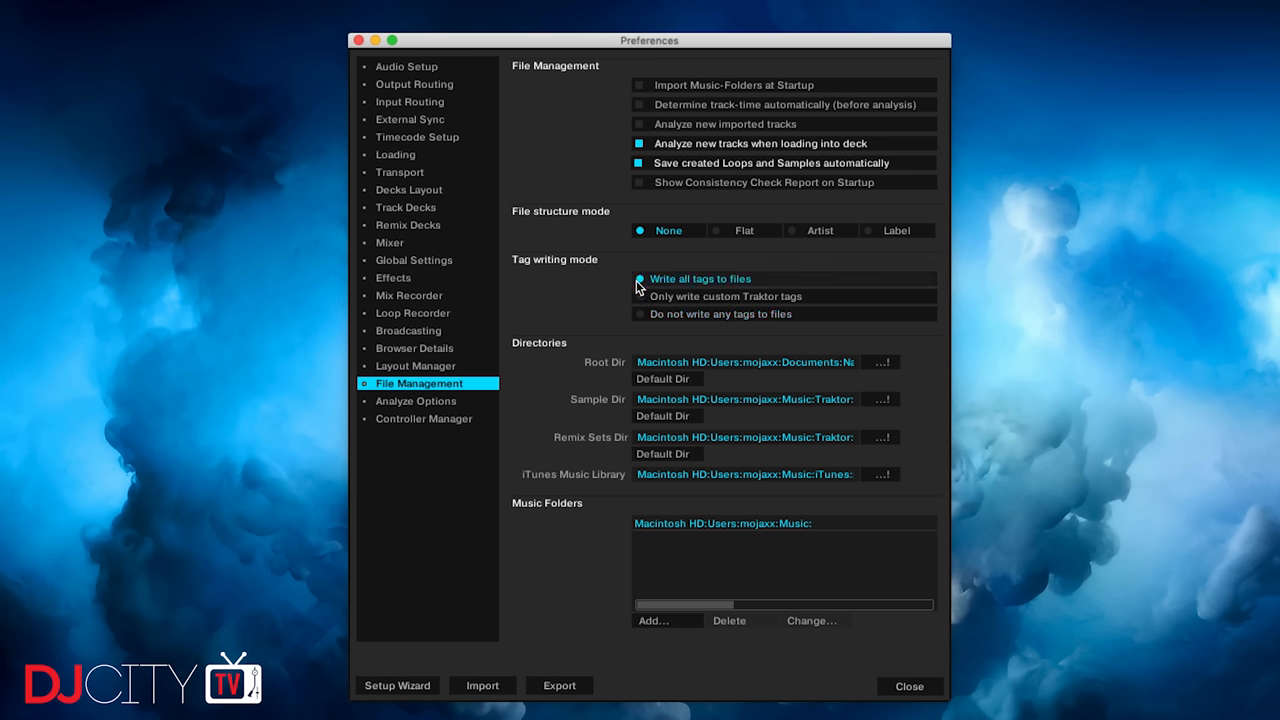
pyautogui.click(640, 314)
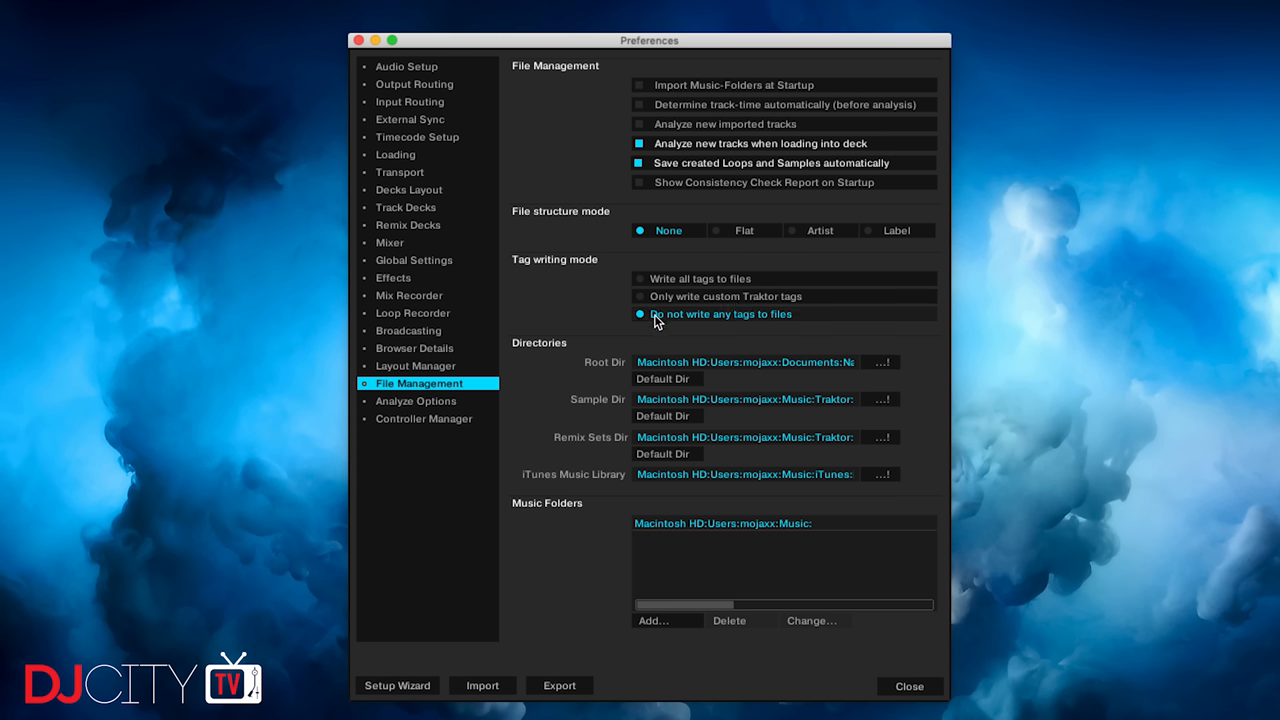